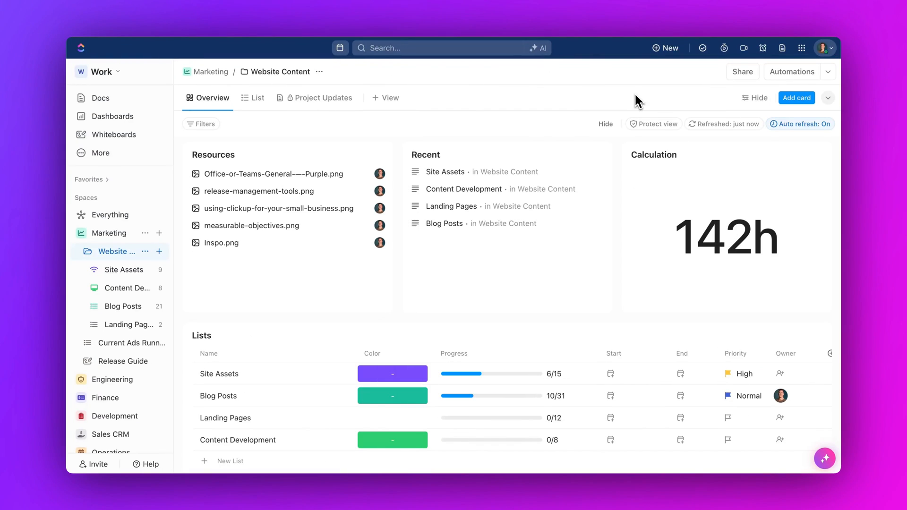
# Step: Add a Tasks by Assignee pie chart card using the Website Content data source
pyautogui.click(797, 97)
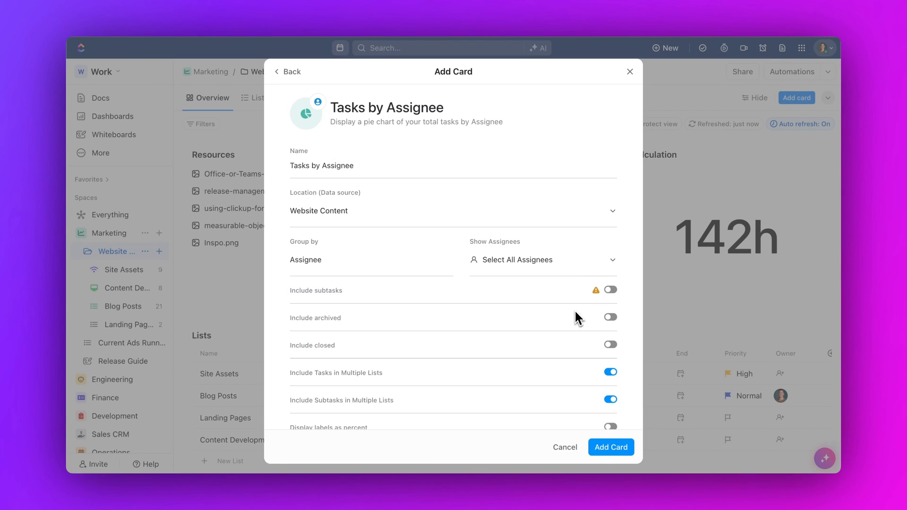
pyautogui.click(610, 447)
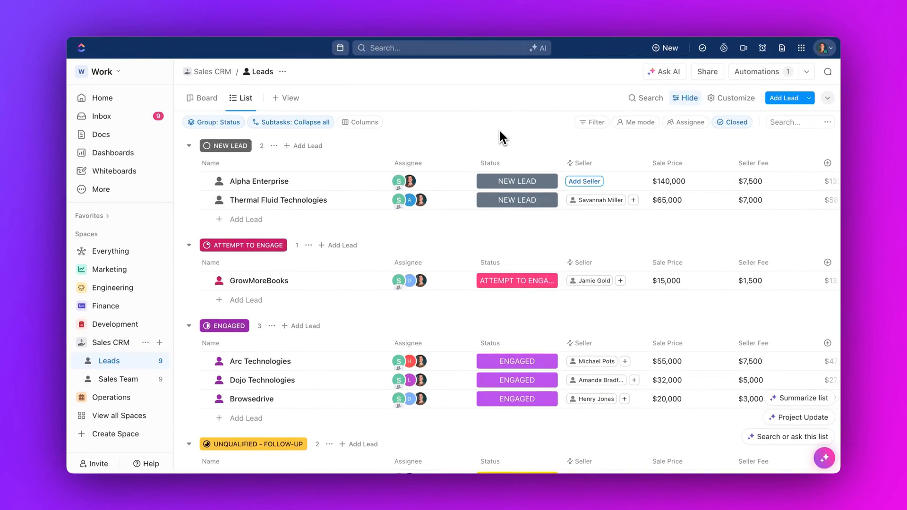
pyautogui.click(584, 181)
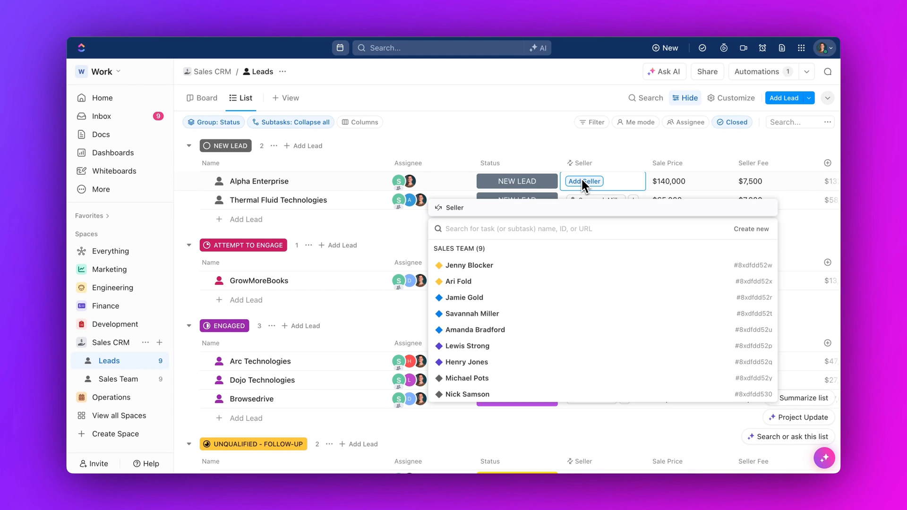
pyautogui.click(464, 298)
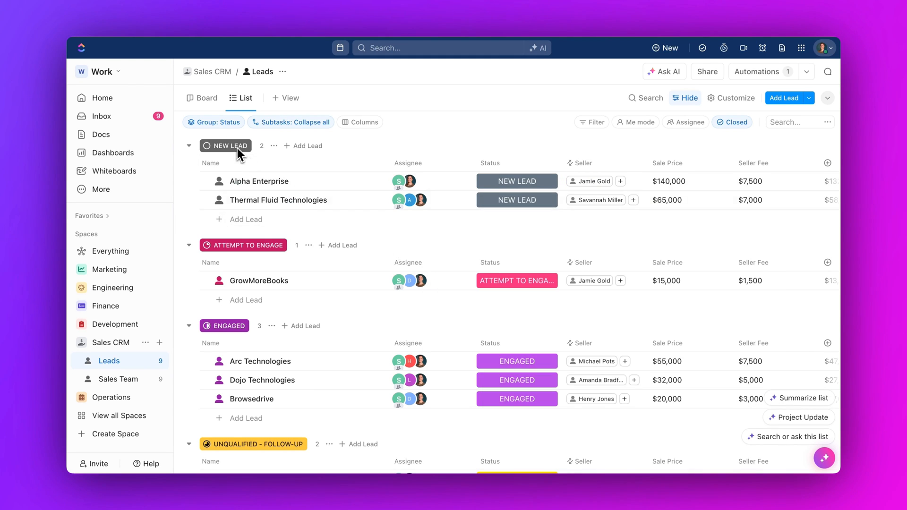
# Step: Group the Leads list by Seller and begin setting up a new Money field
pyautogui.click(213, 122)
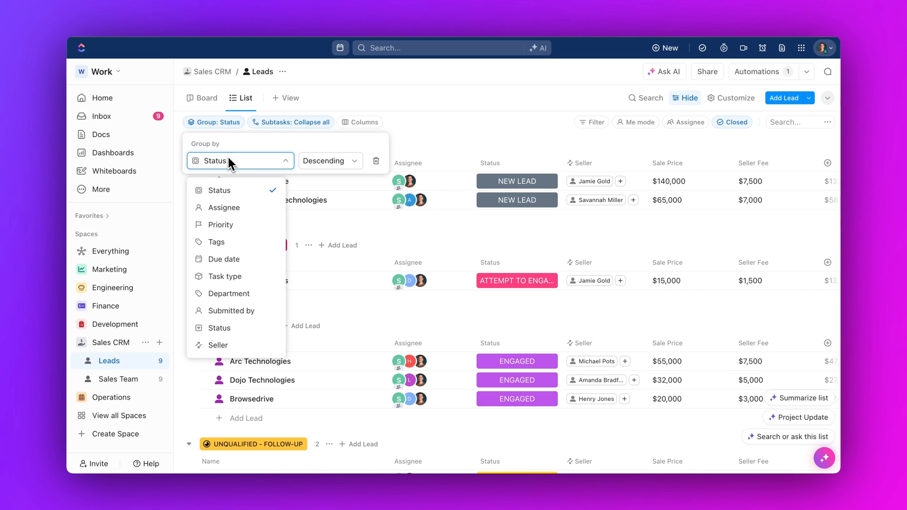
pyautogui.click(219, 345)
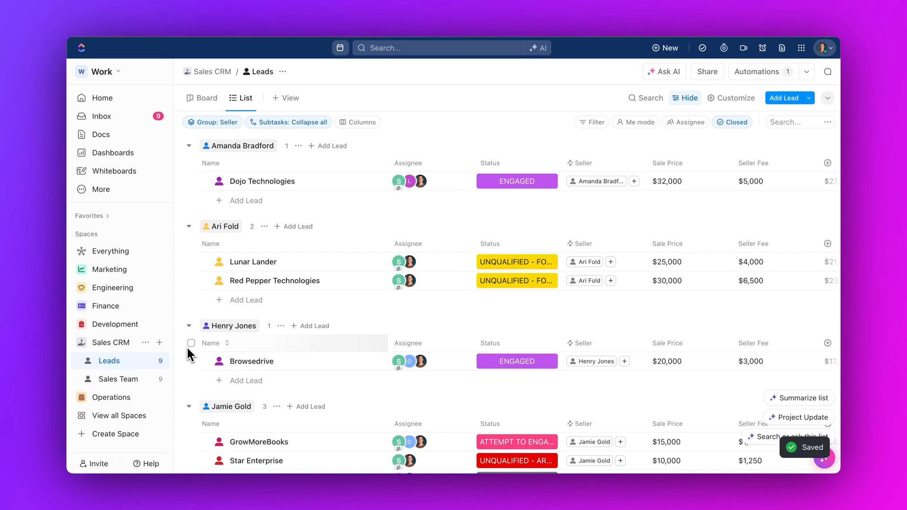
pyautogui.scroll(-3)
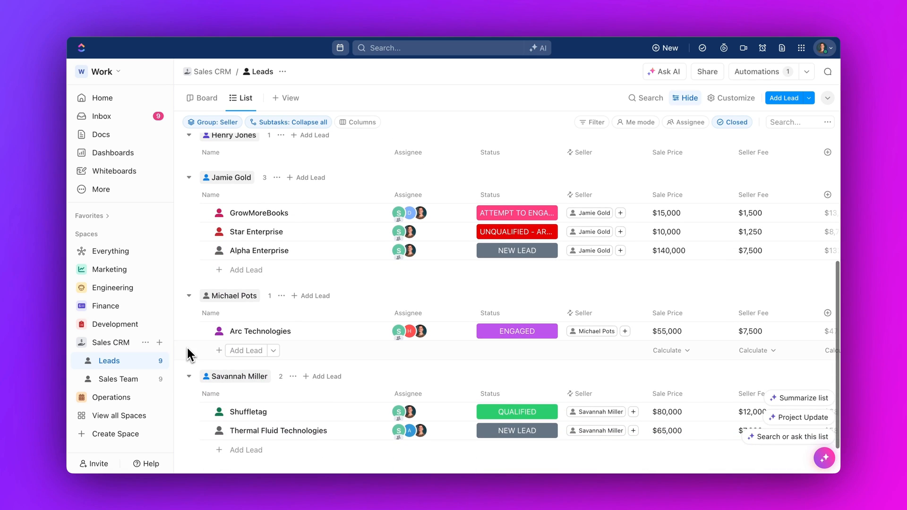
pyautogui.click(123, 269)
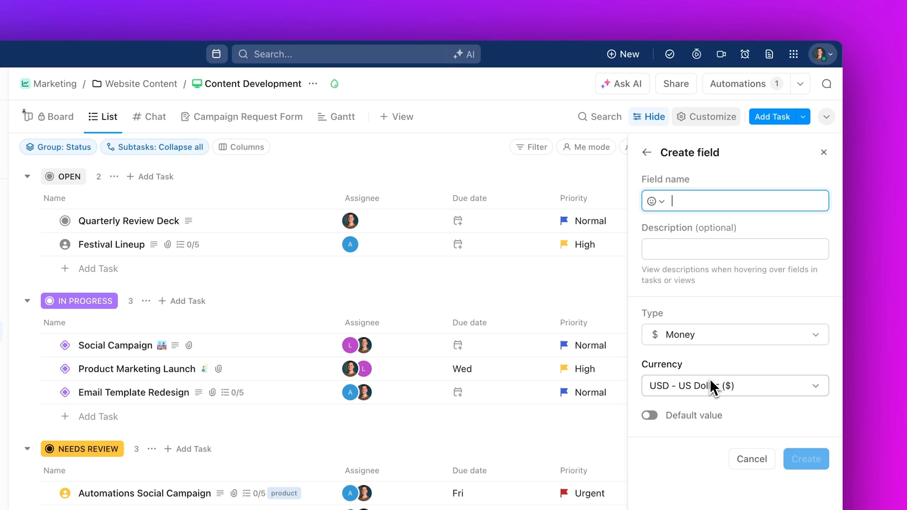
# Step: Create a Job Cost money field in USD with a $0 default value
pyautogui.write('Job Cost')
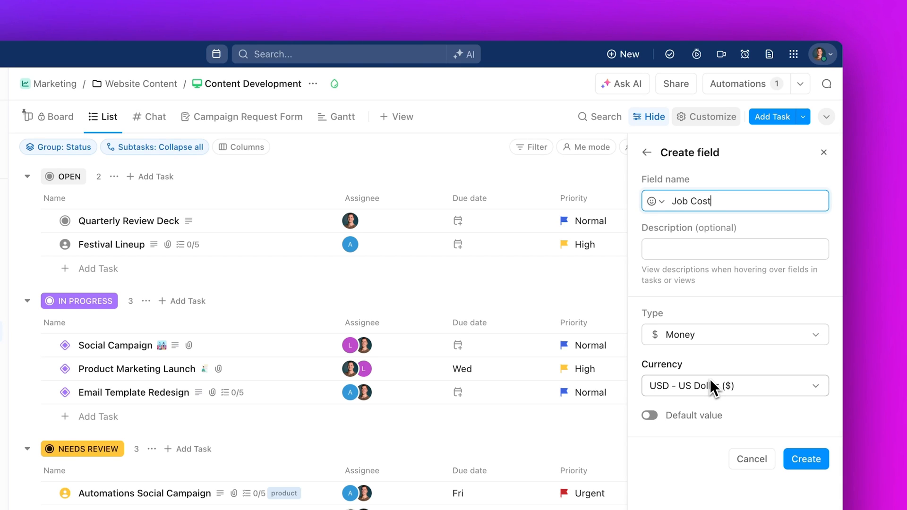
pyautogui.click(650, 416)
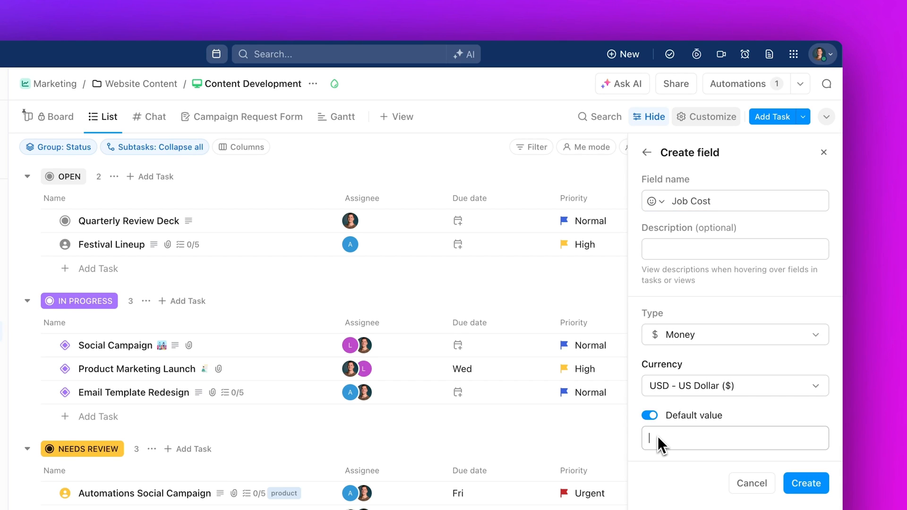
pyautogui.write('$0')
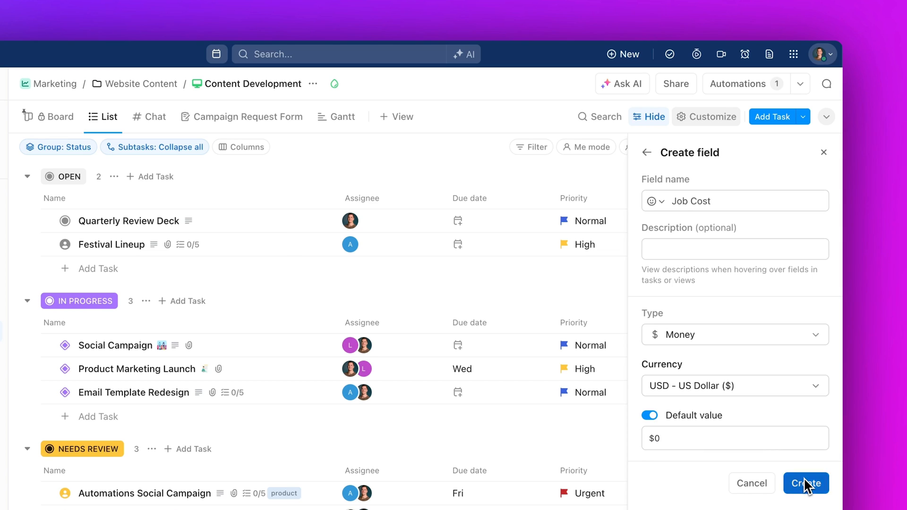
pyautogui.click(805, 482)
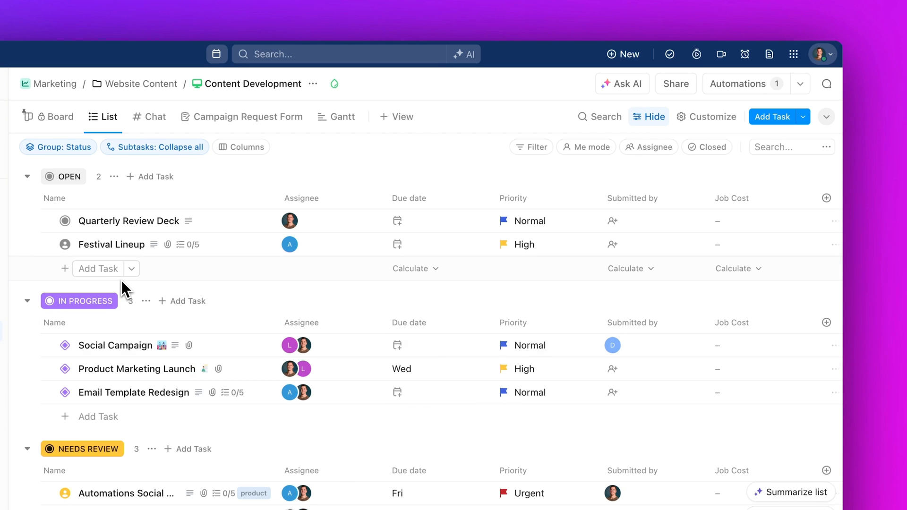
pyautogui.write('New Product Release')
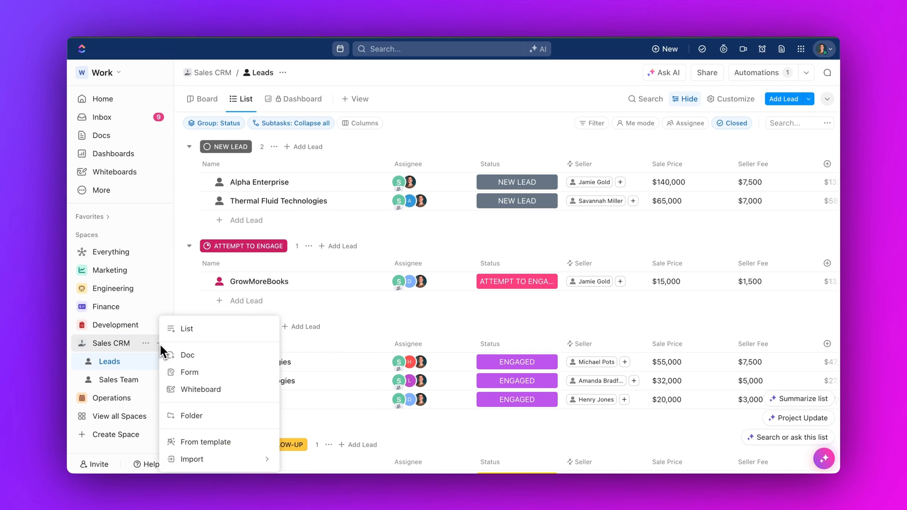
# Step: Create the New Sales Leads list in Sales CRM from the template and view it
pyautogui.click(206, 441)
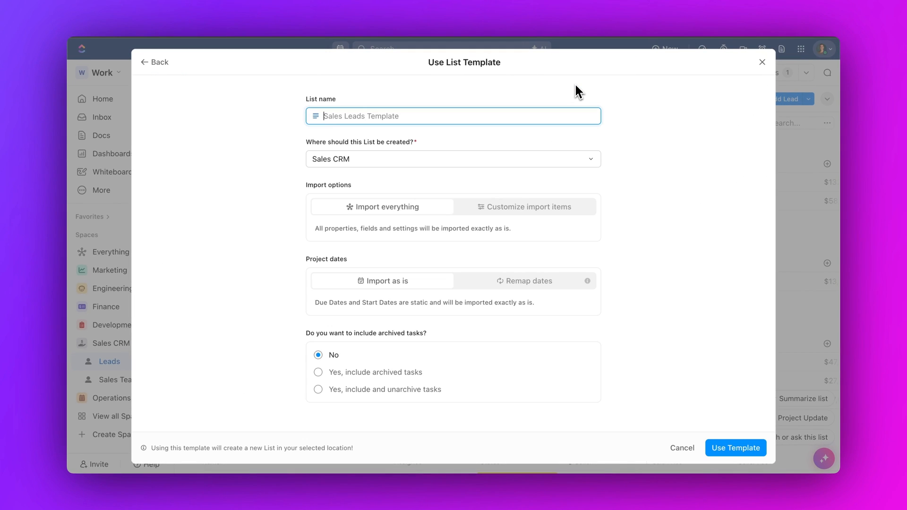
pyautogui.write('New Sales Leads')
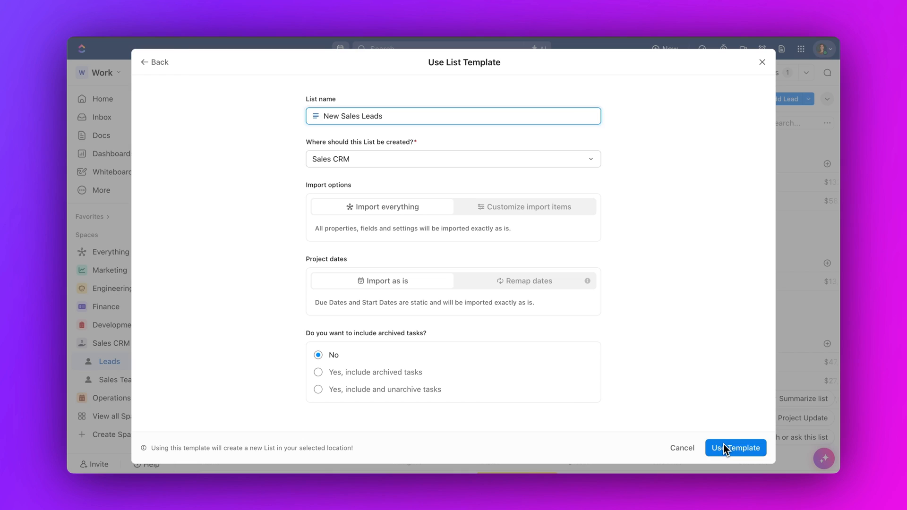
pyautogui.click(735, 448)
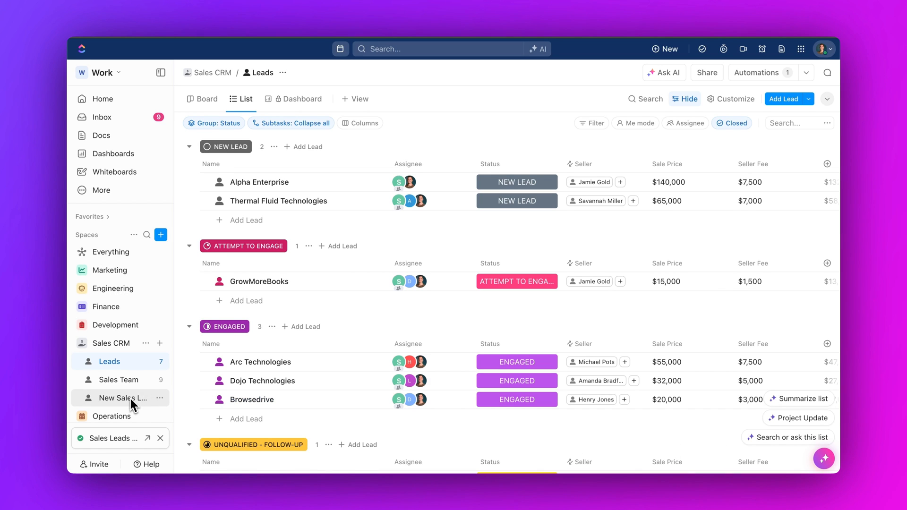
pyautogui.click(120, 397)
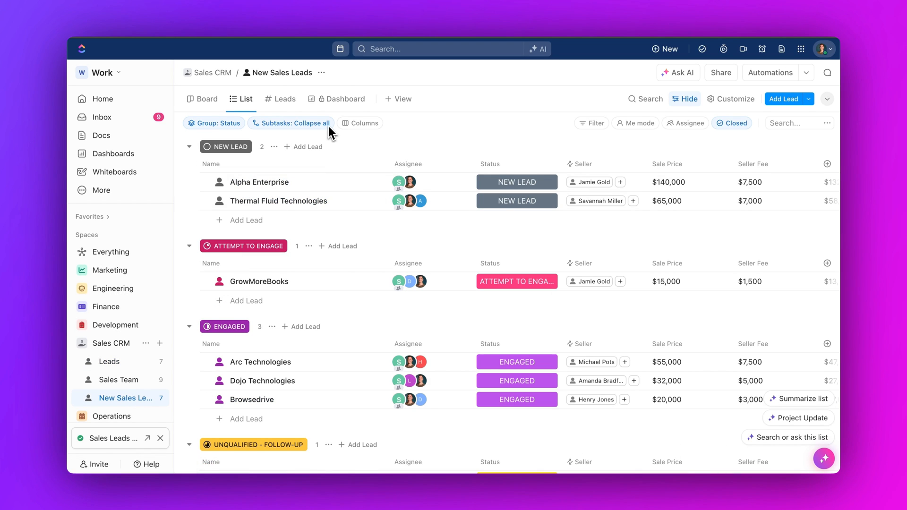
pyautogui.click(342, 98)
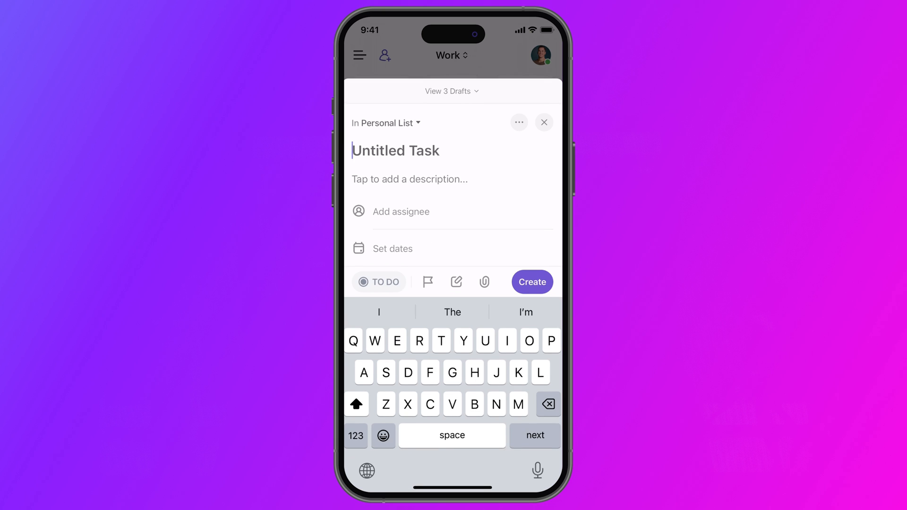
# Step: Assign the Create Storyboard draft to Me and give it an urgent red priority flag
pyautogui.click(401, 212)
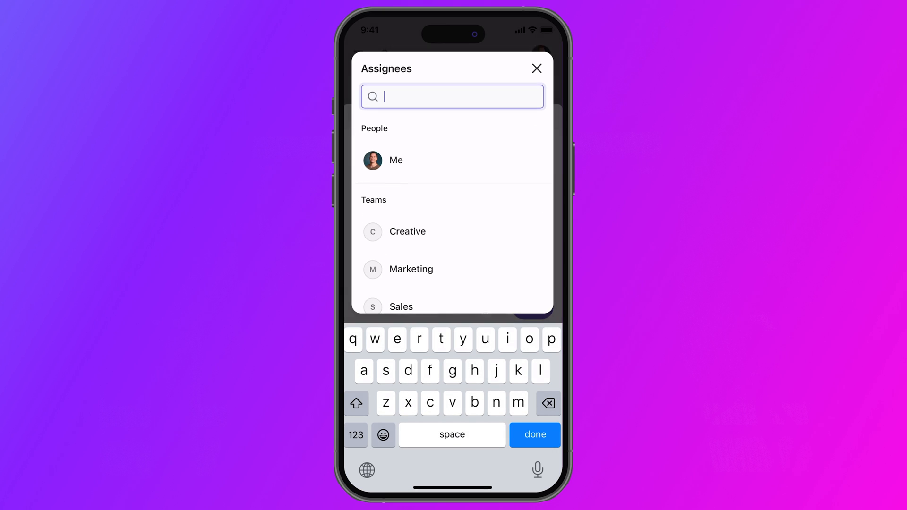
pyautogui.click(396, 160)
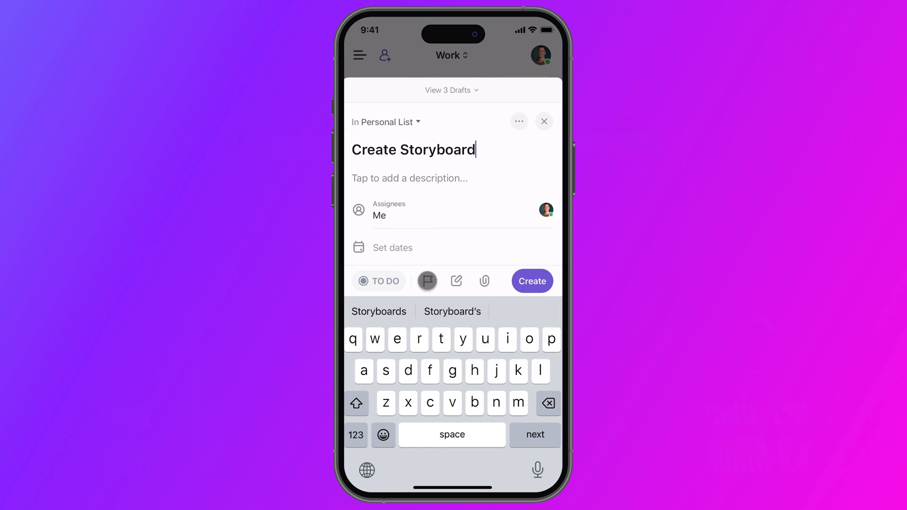
pyautogui.click(427, 282)
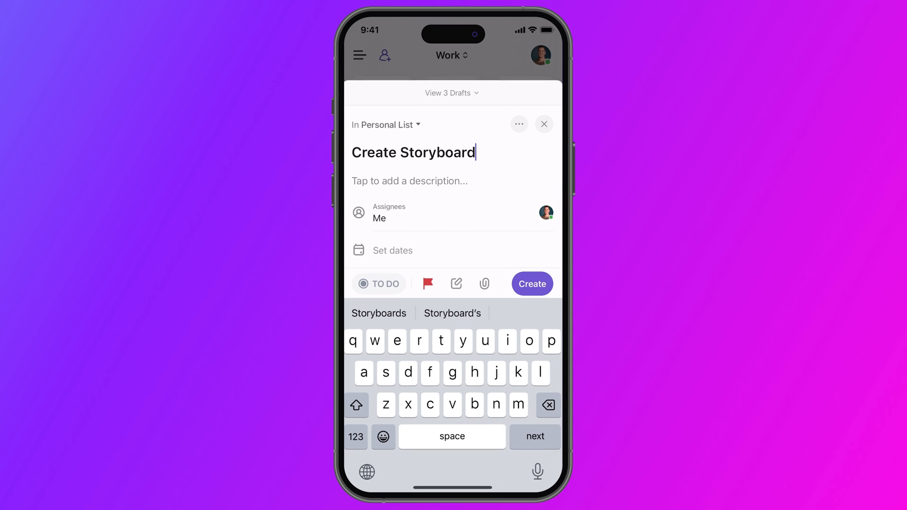
pyautogui.click(532, 284)
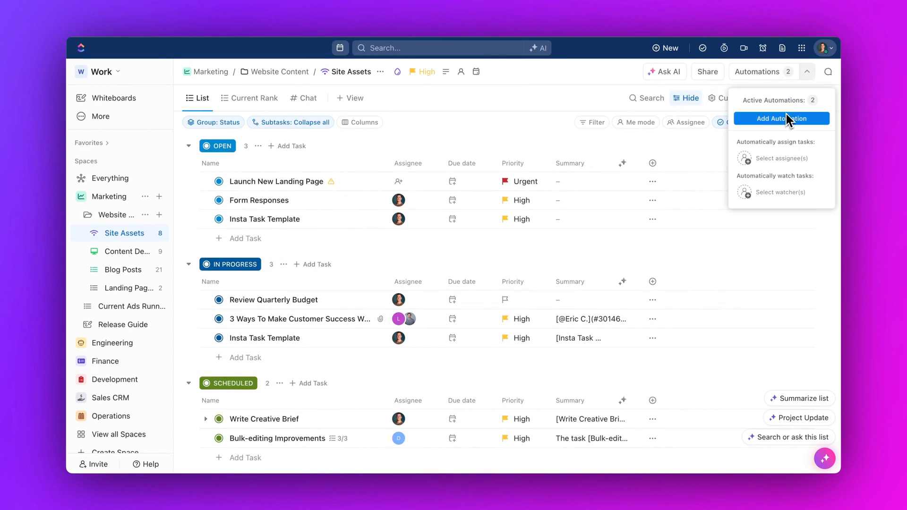
# Step: Add an automation triggered on Task or subtask updated that regenerates the Summary AI field
pyautogui.click(782, 119)
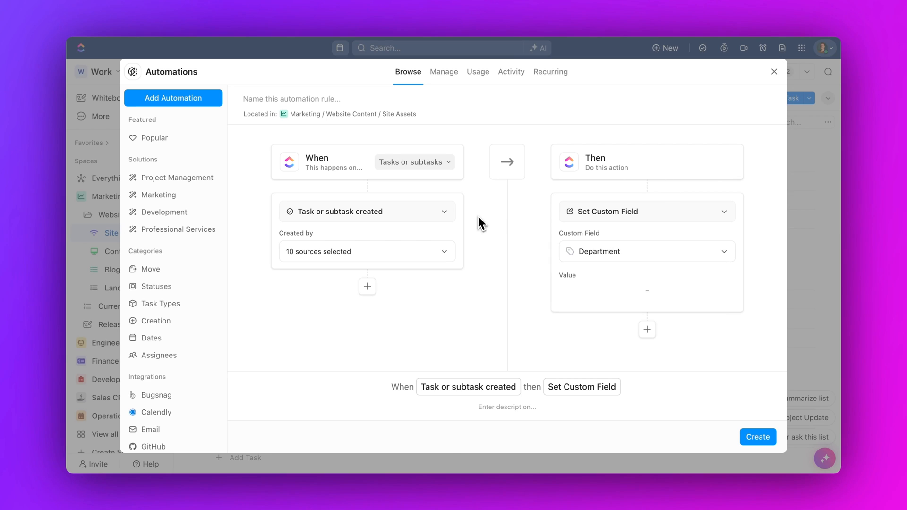
pyautogui.click(366, 211)
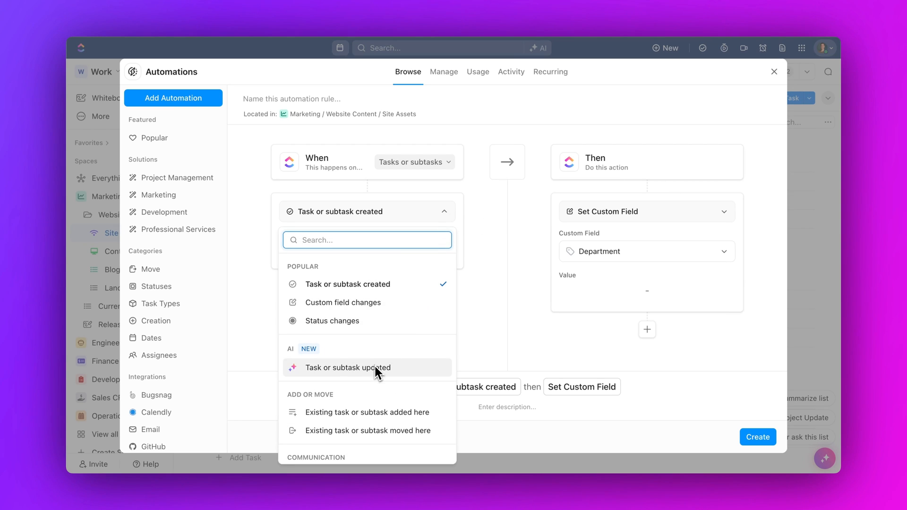
pyautogui.click(346, 368)
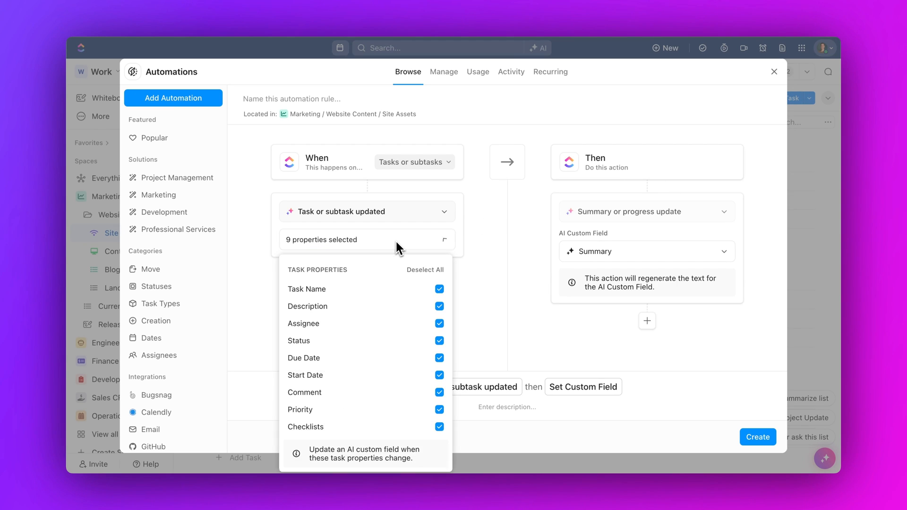